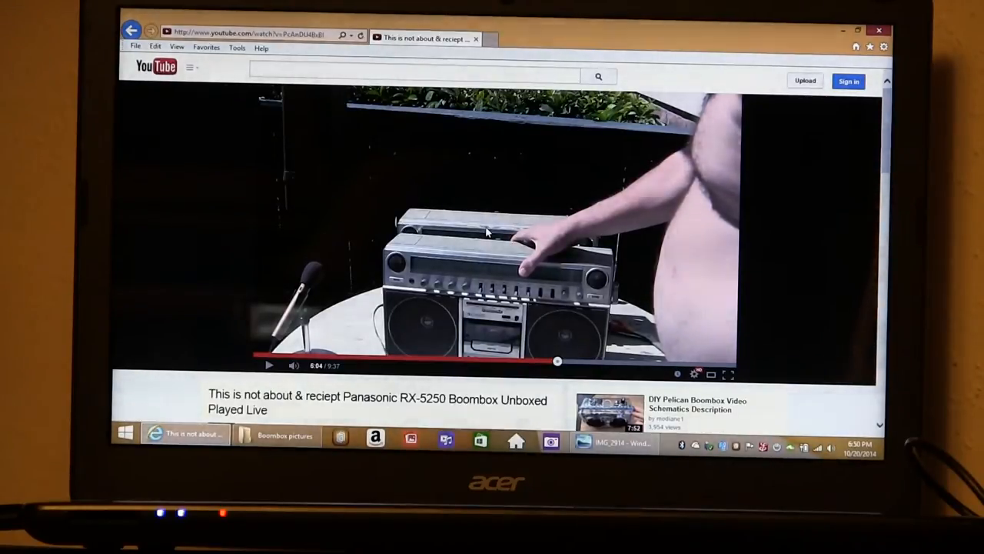
- View the boombox circuit-board photo IMG_2914 in Windows Photo Viewer from the Boombox pictures folder
{"action": "left_click", "coordinate": [267, 365]}
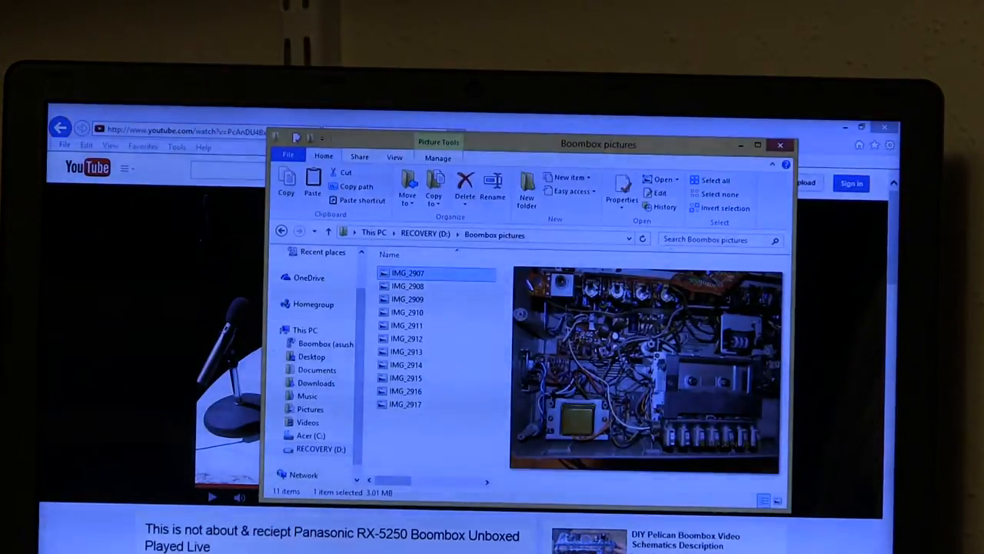
{"action": "double_click", "coordinate": [406, 365]}
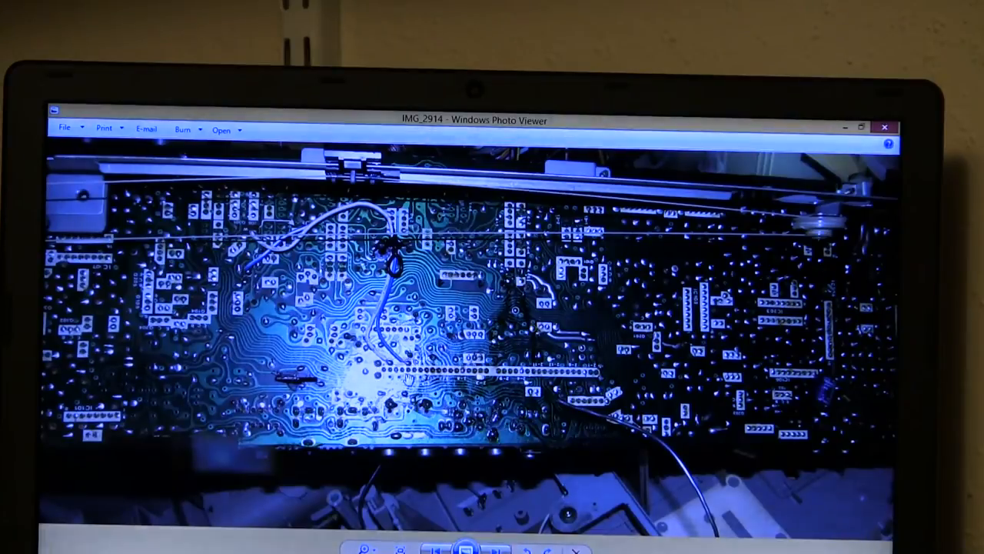